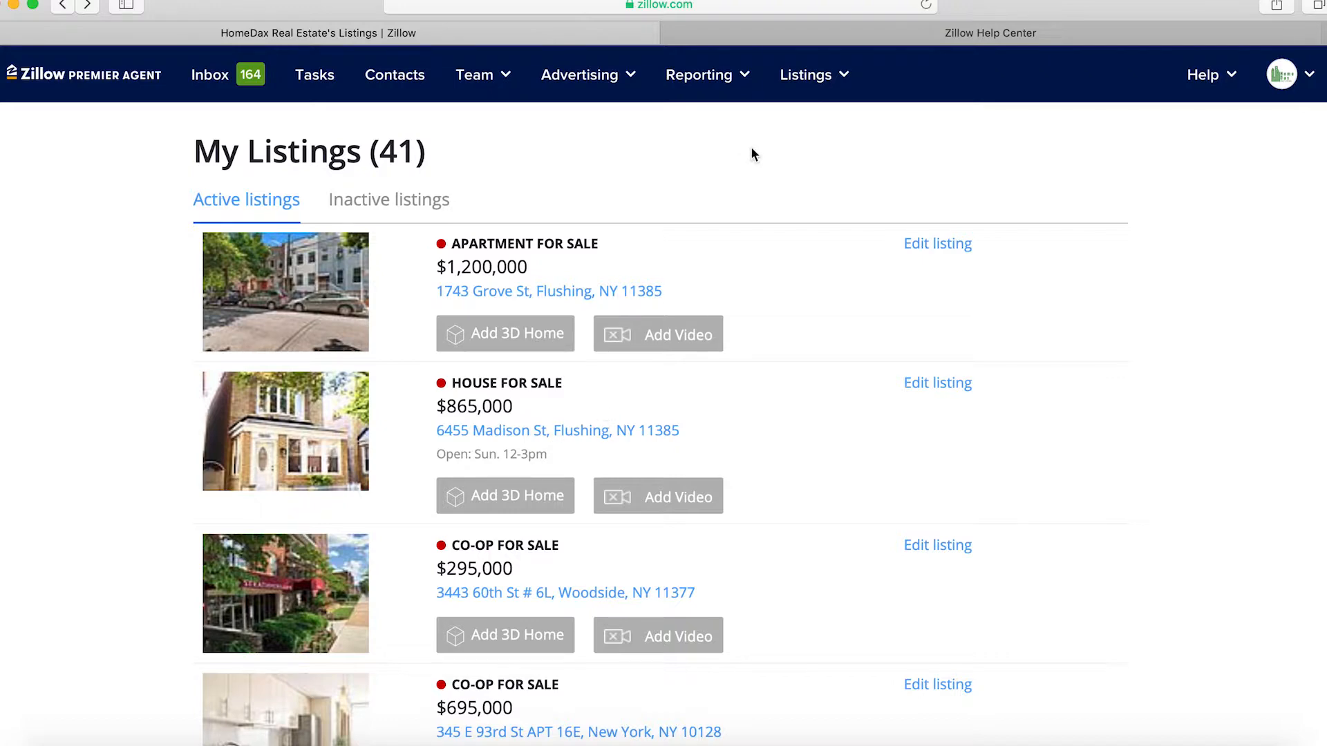
Sign in to Zillow Help Center and bring up the Submit a request form.
{"action": "left_click", "coordinate": [989, 33]}
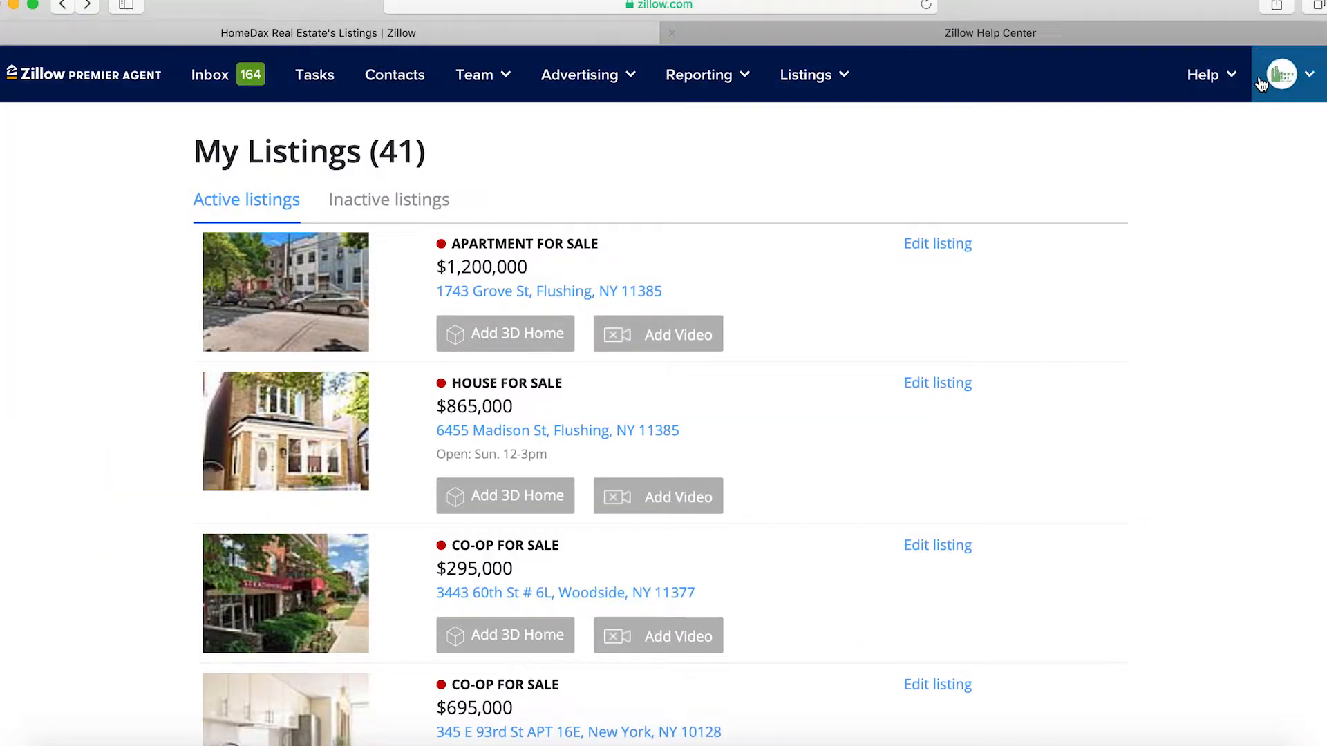
{"action": "left_click", "coordinate": [989, 32]}
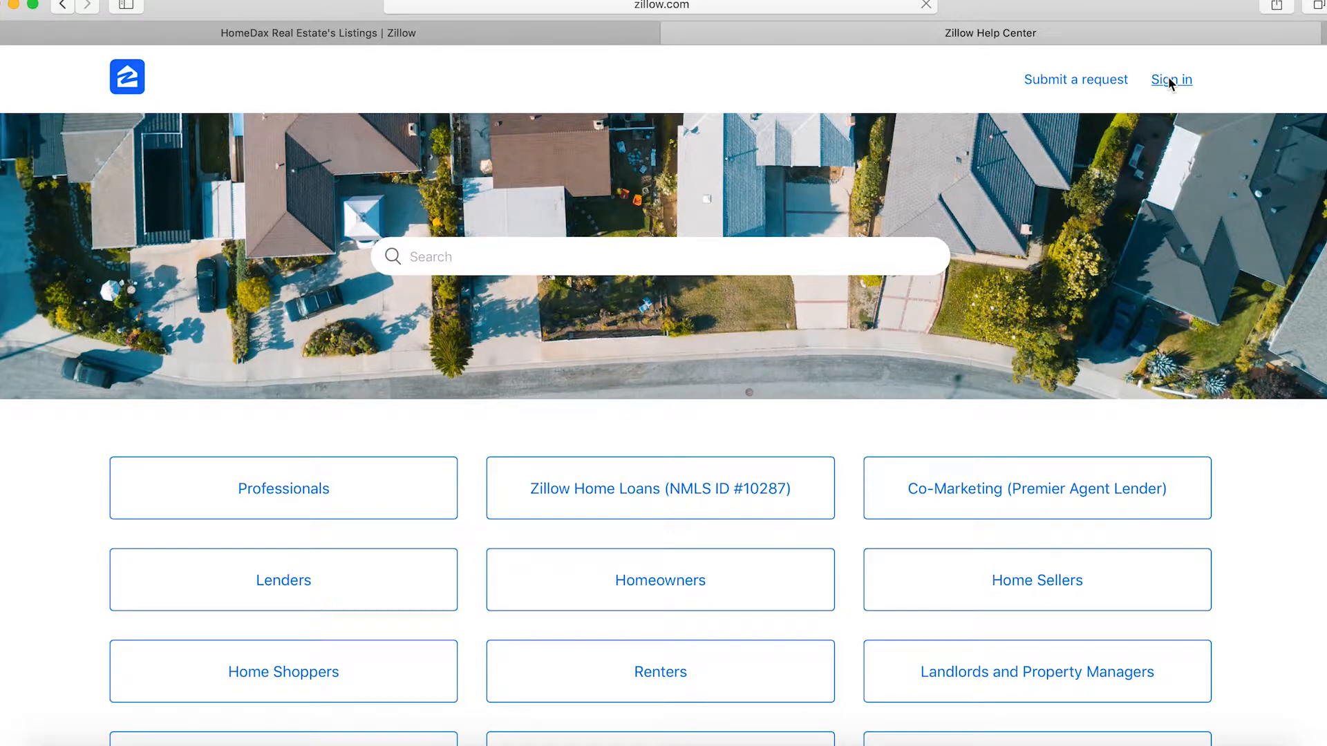
{"action": "mouse_move", "coordinate": [1177, 377]}
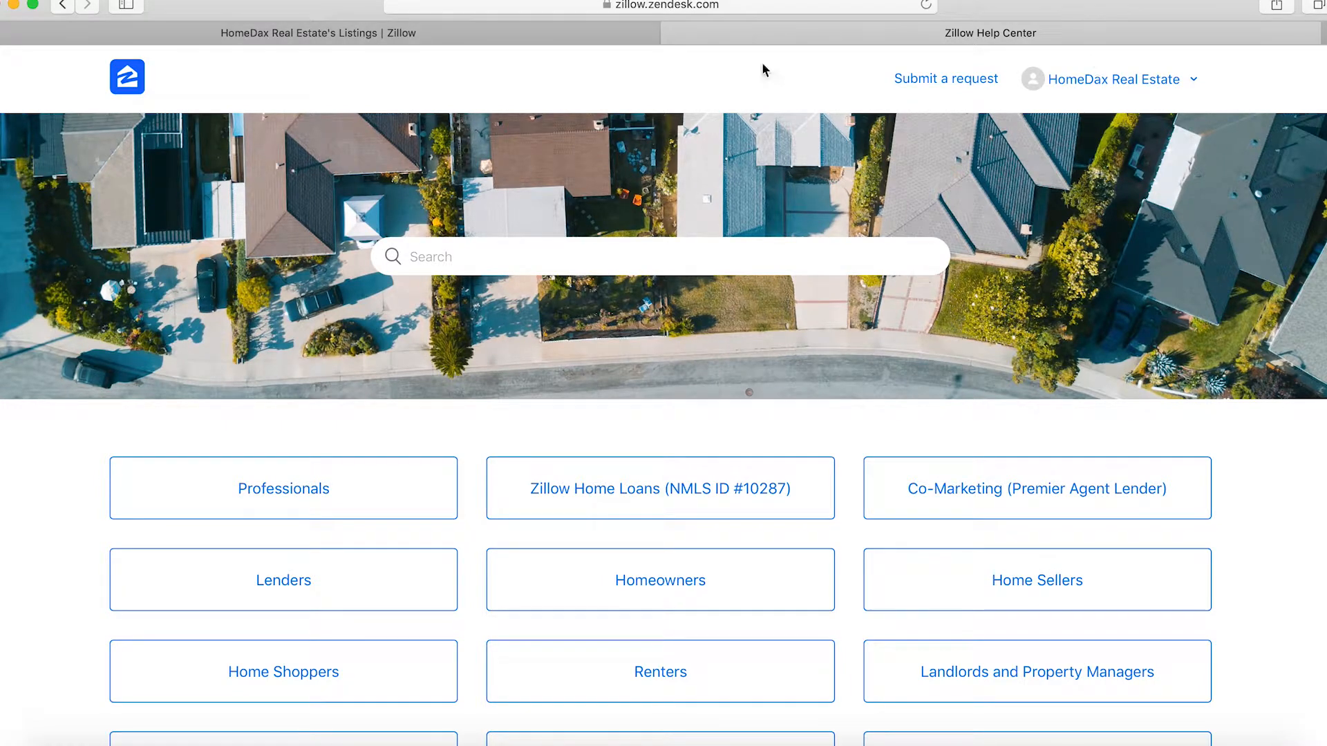
{"action": "mouse_move", "coordinate": [766, 226]}
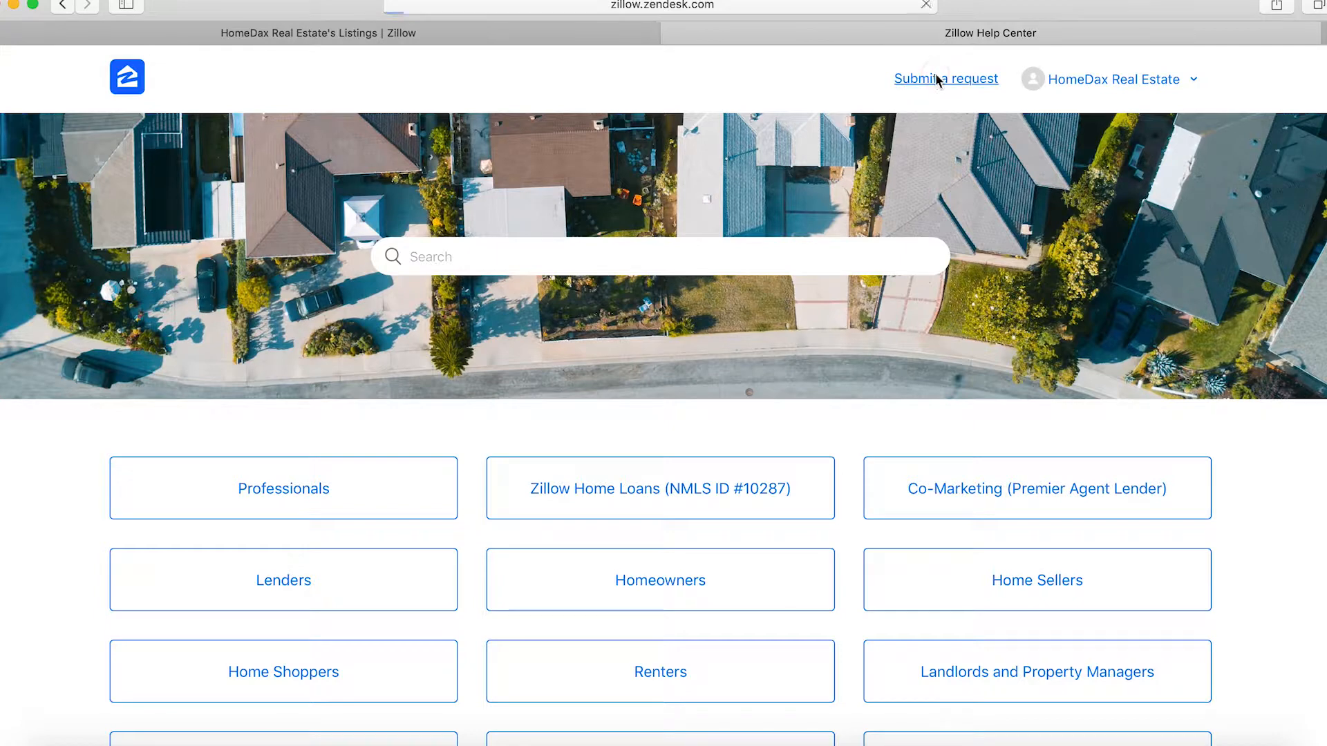
{"action": "left_click", "coordinate": [946, 78]}
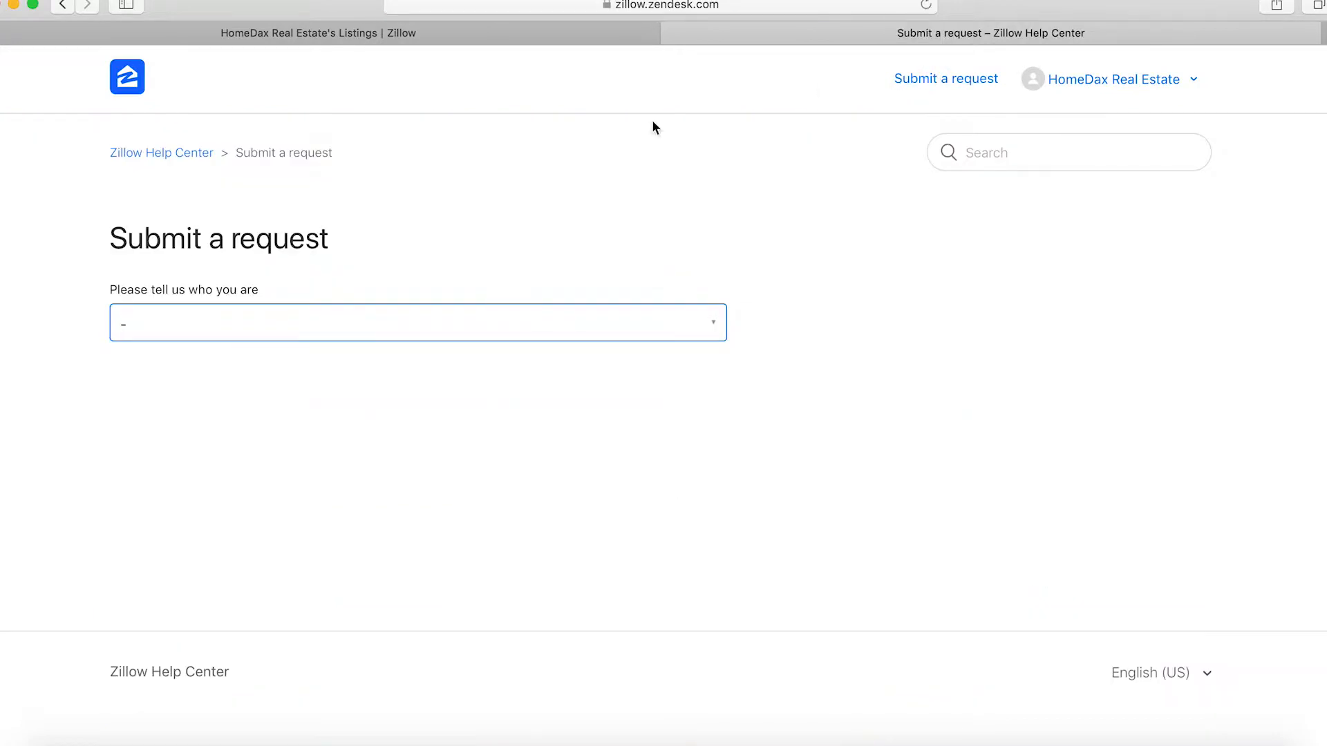
Set the requester role to Real Estate Professional, then return to the agent's listings page.
{"action": "left_click", "coordinate": [417, 323]}
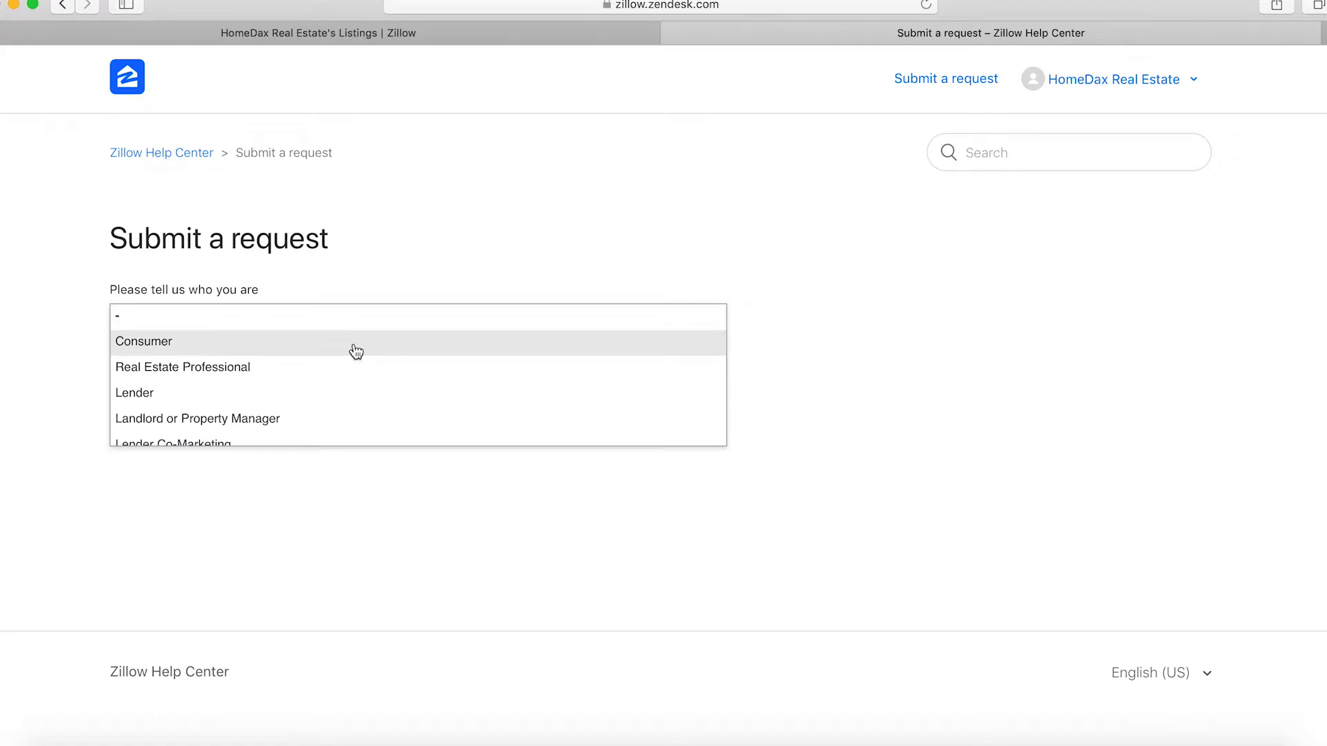
{"action": "mouse_move", "coordinate": [336, 376]}
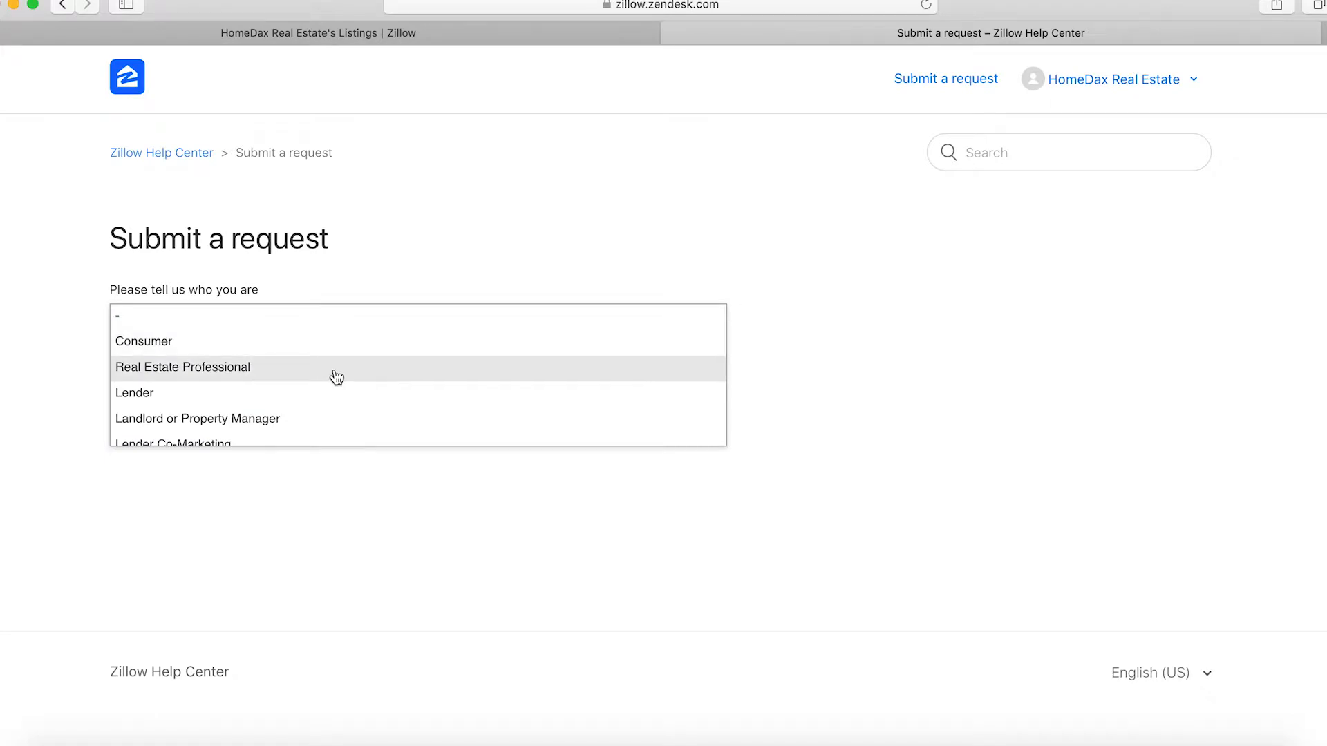
{"action": "left_click", "coordinate": [182, 366]}
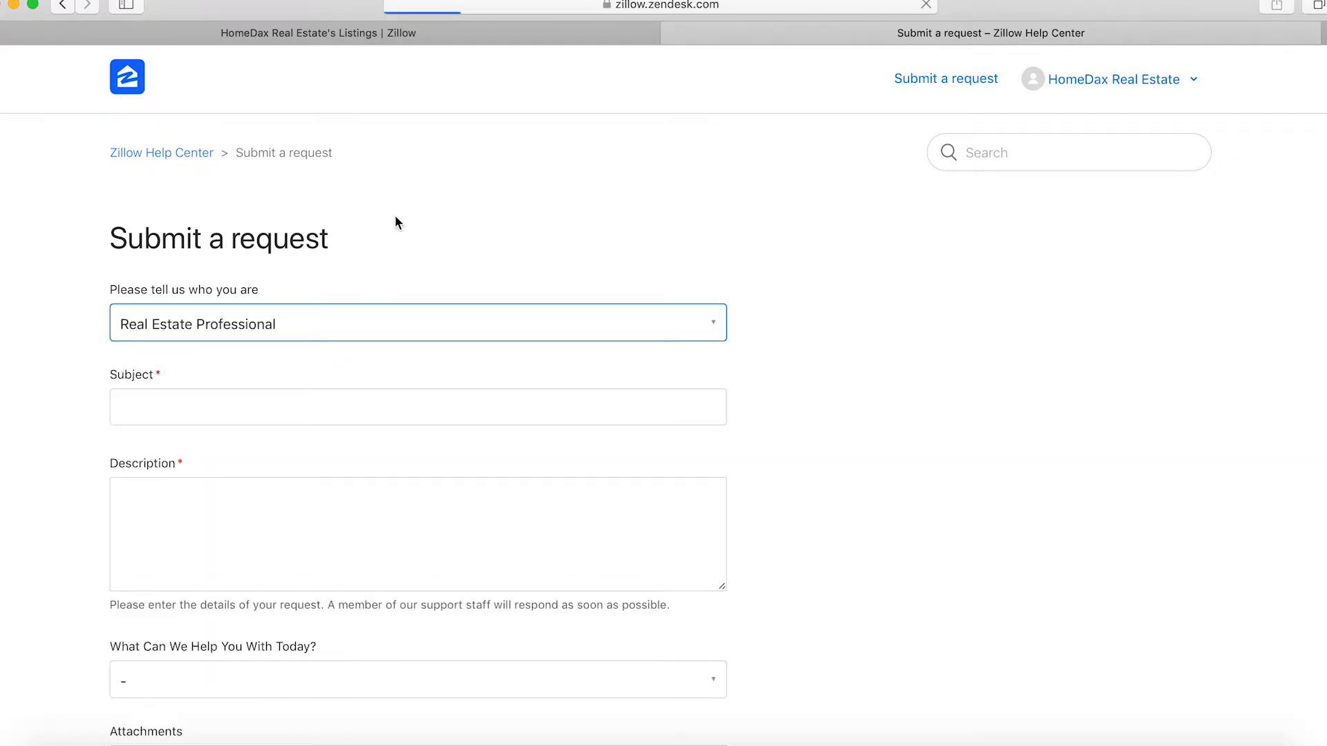
{"action": "left_click", "coordinate": [416, 271]}
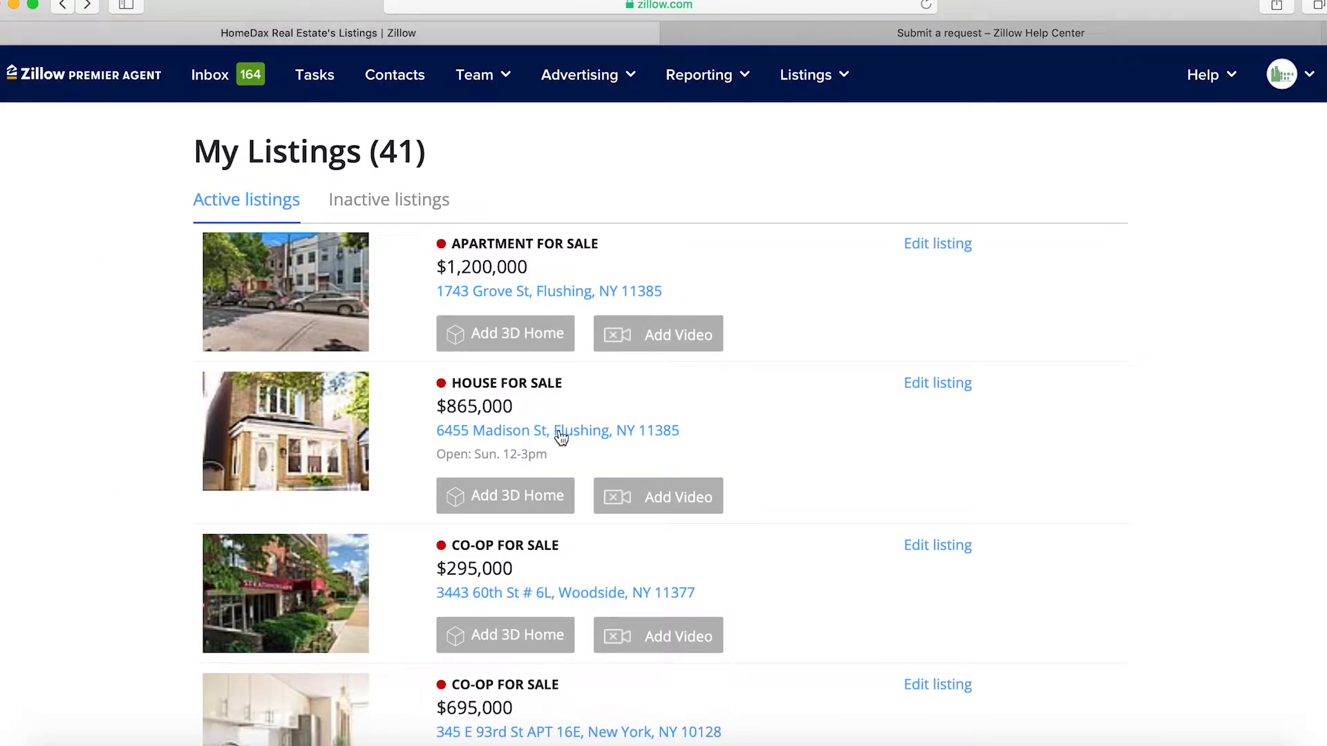
{"action": "right_click", "coordinate": [557, 430]}
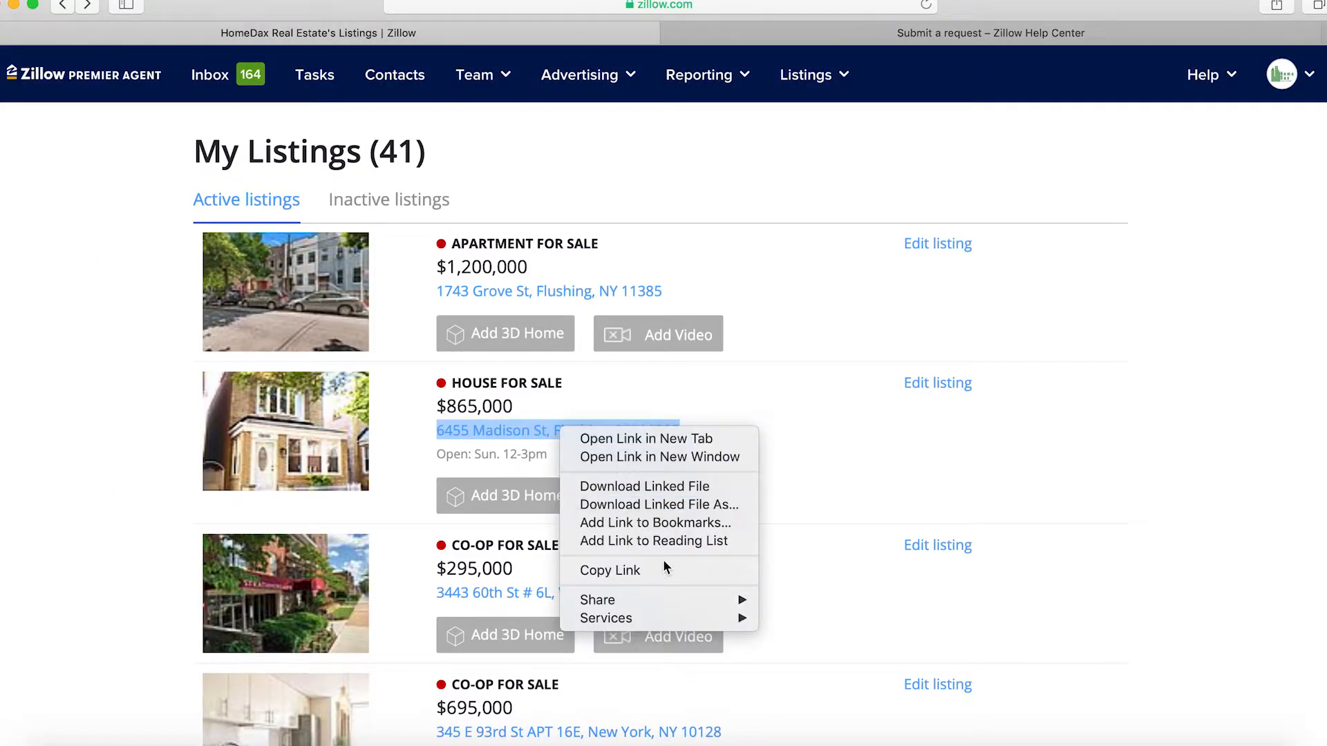
{"action": "left_click", "coordinate": [988, 33]}
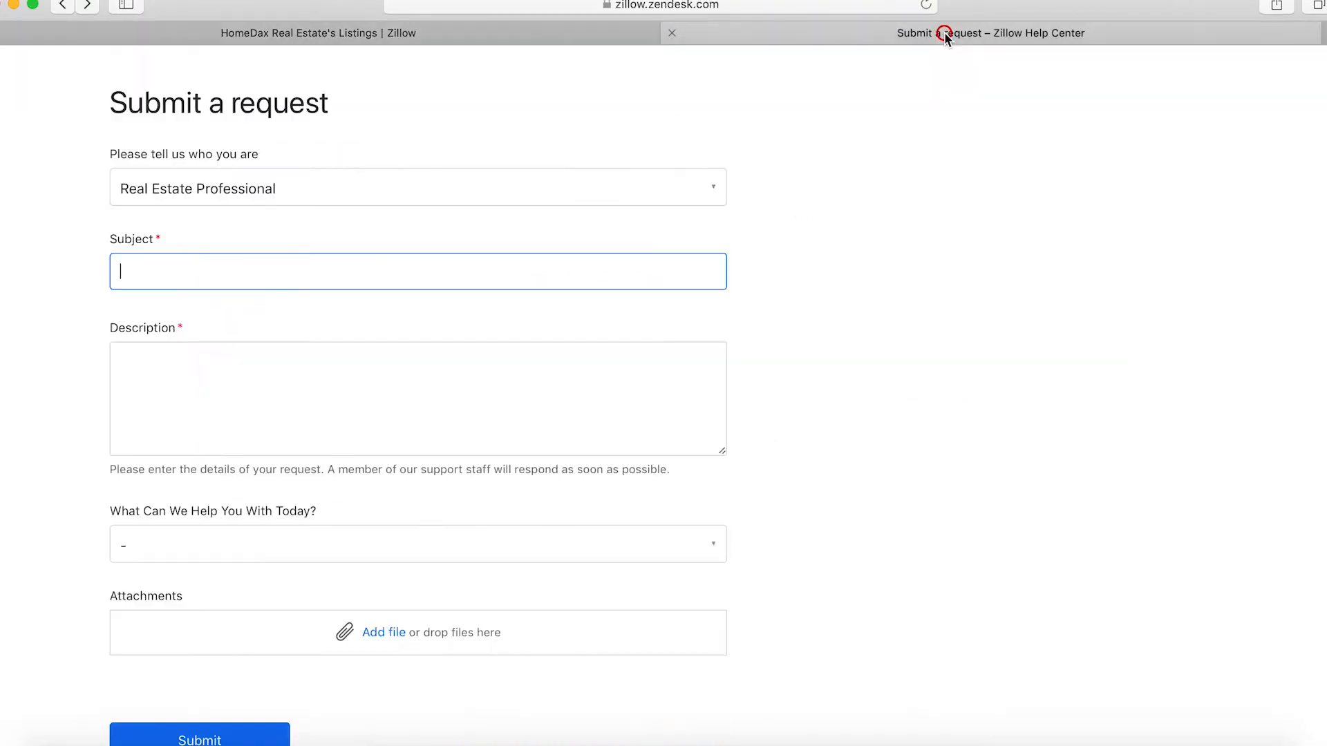
{"action": "type", "text": "https://www.zillow.com/homedetails/6455-Madison-St-Flushing-NY-11385/32013182_zpid/"}
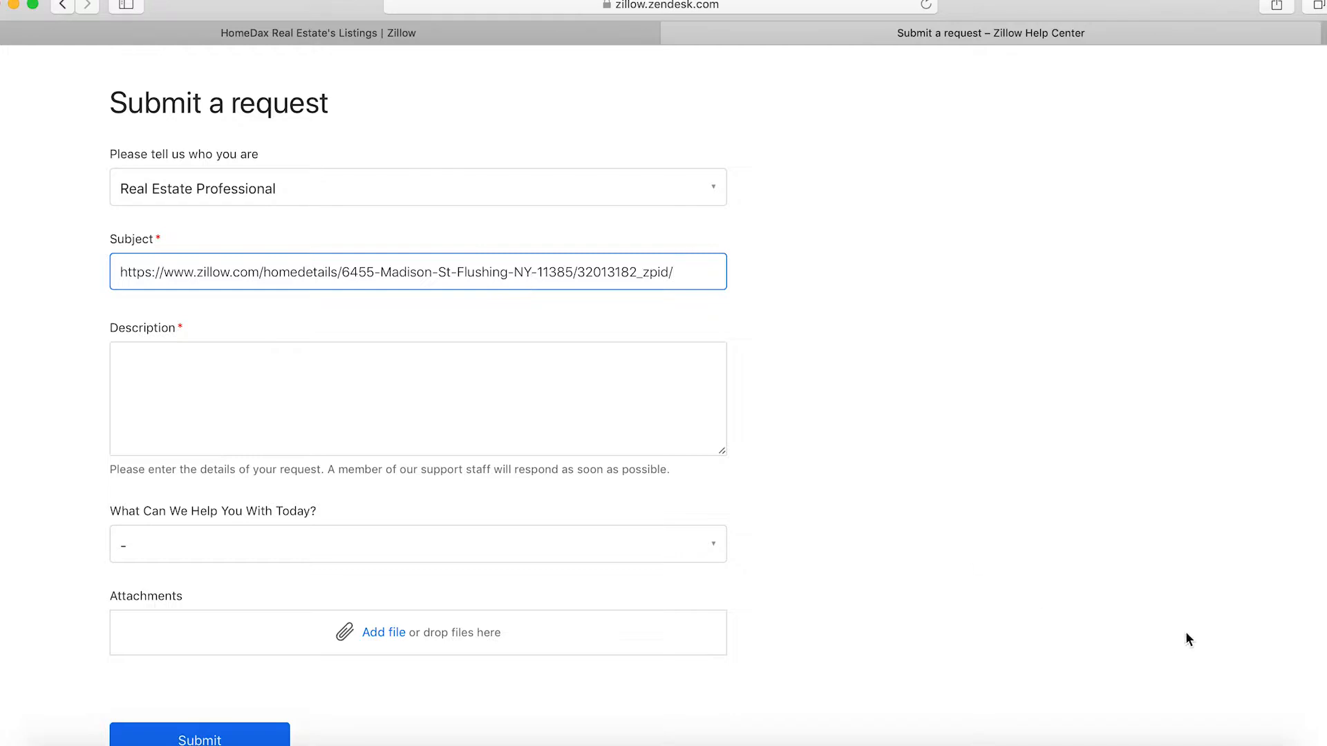
{"action": "type", "text": "Hi Team, listing is a multi family but it is showing up as a single family."}
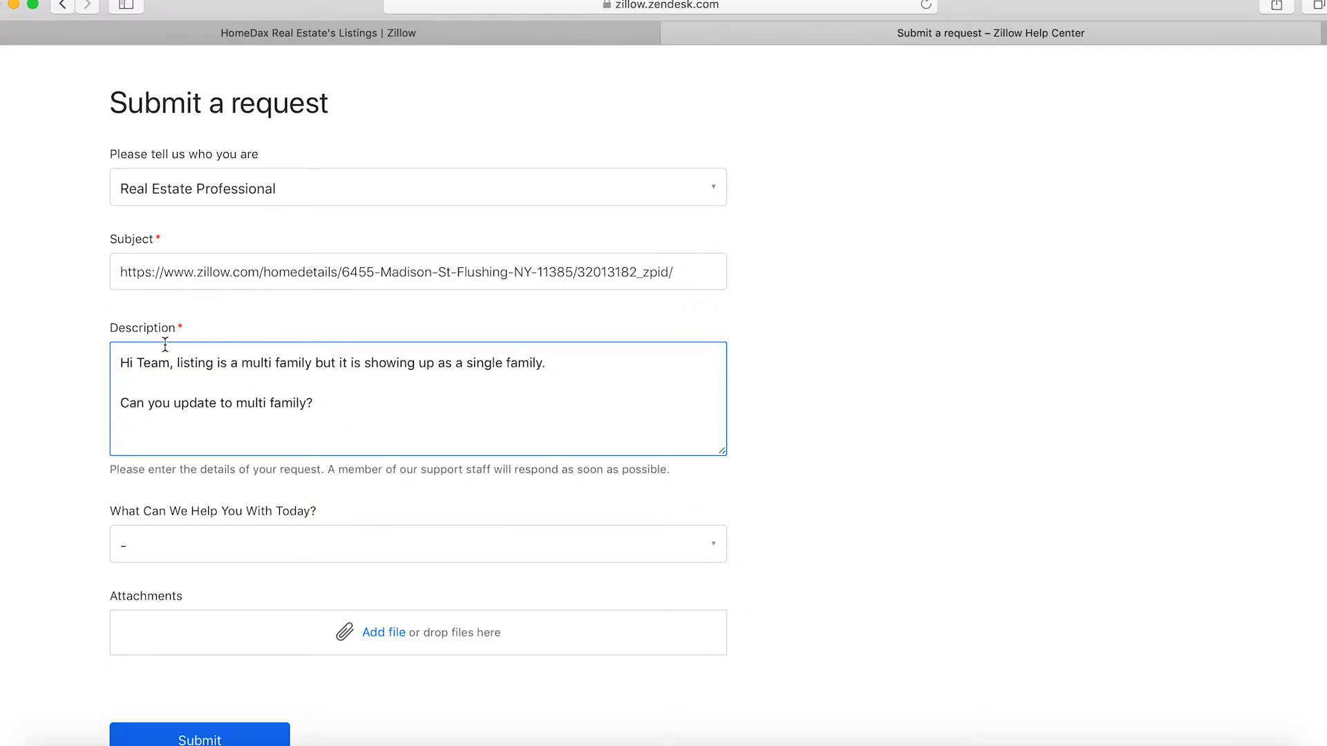
Attach the annotated listing screenshot PNG under Attachments.
{"action": "scroll", "scroll_direction": "down", "scroll_amount": 3}
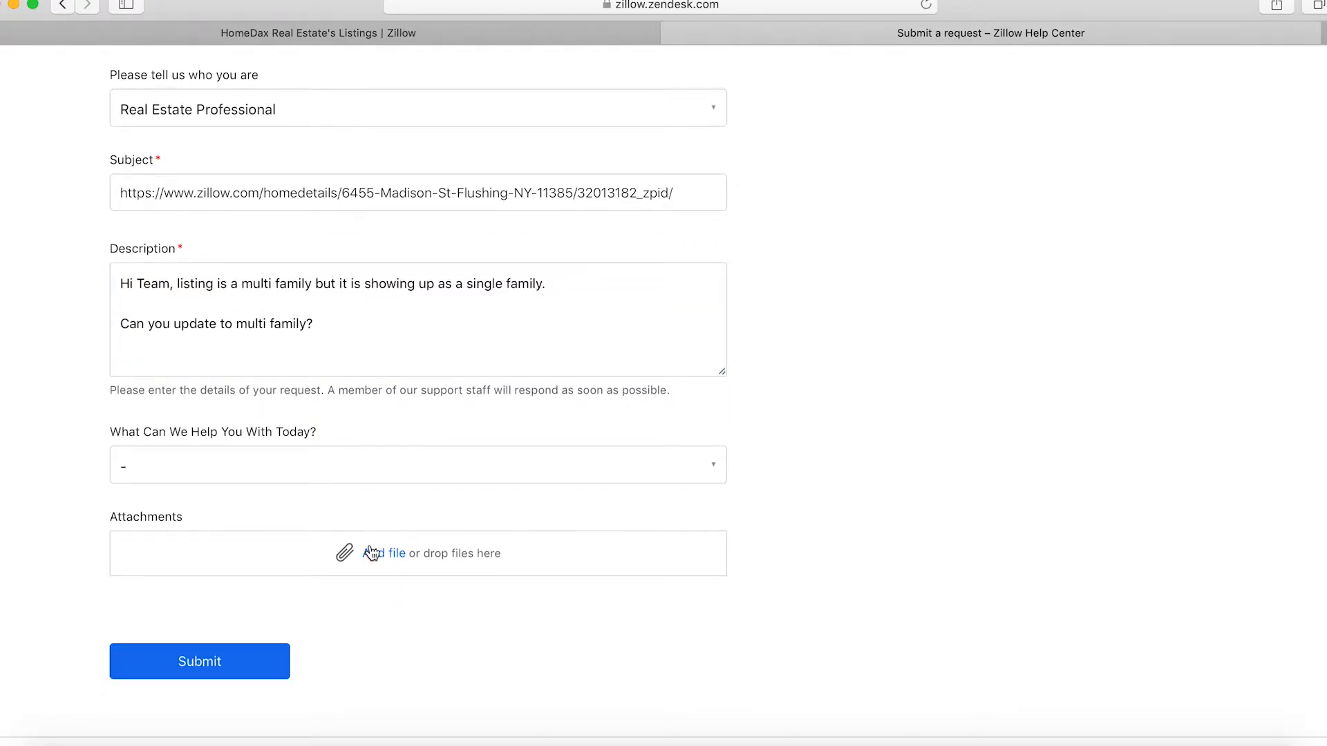
{"action": "mouse_move", "coordinate": [431, 554]}
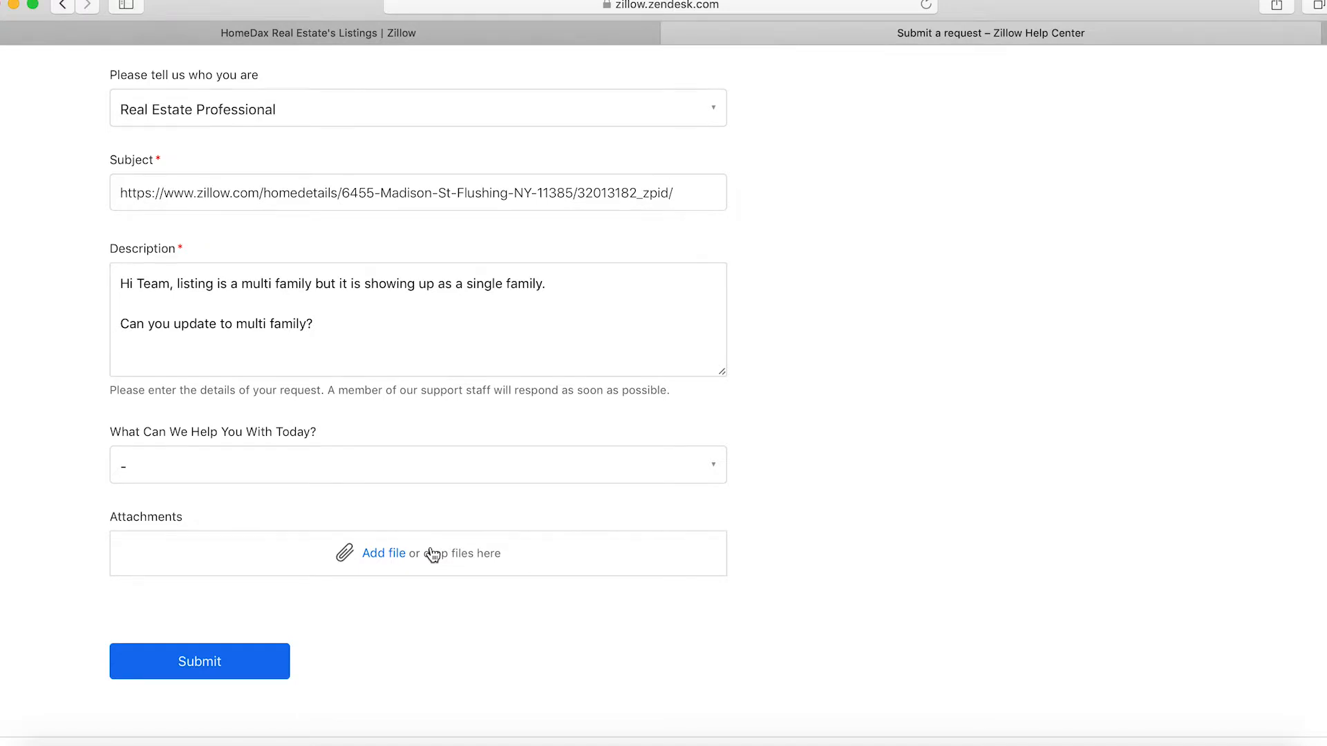
{"action": "left_click", "coordinate": [382, 554]}
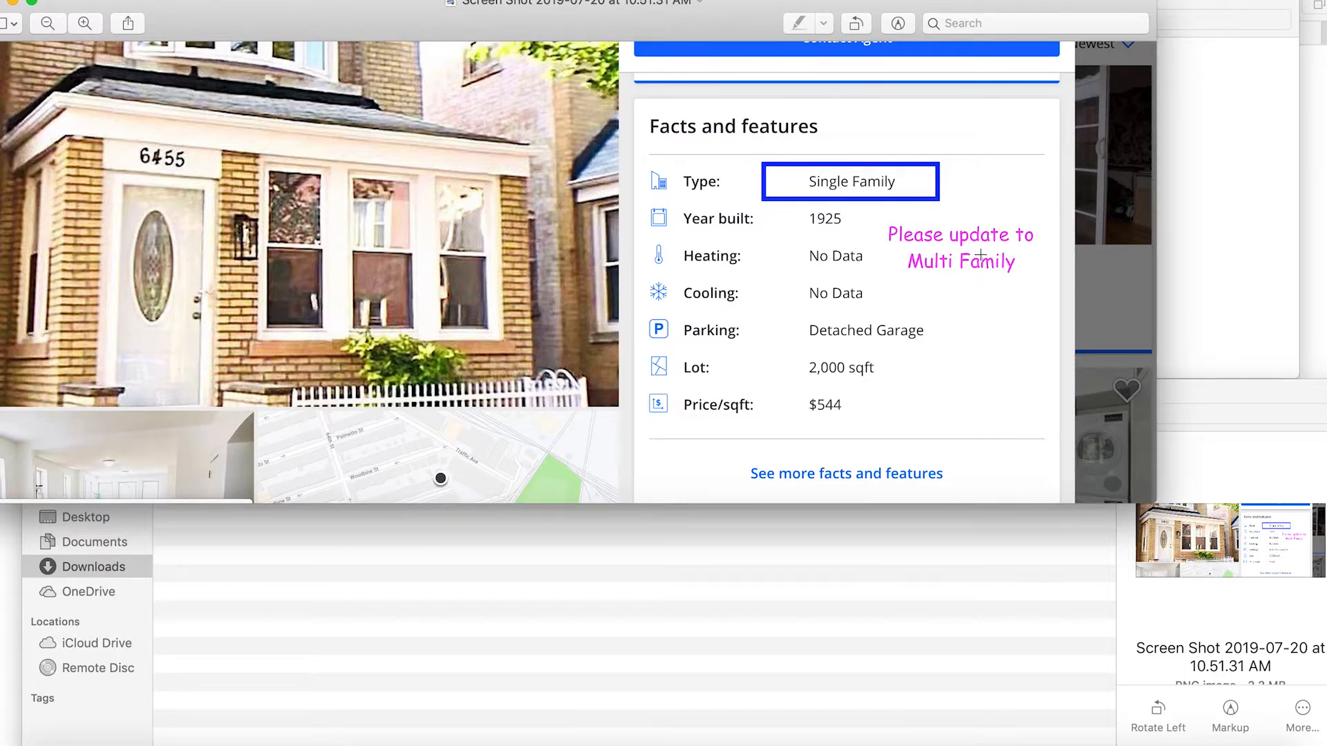
{"action": "mouse_move", "coordinate": [504, 215]}
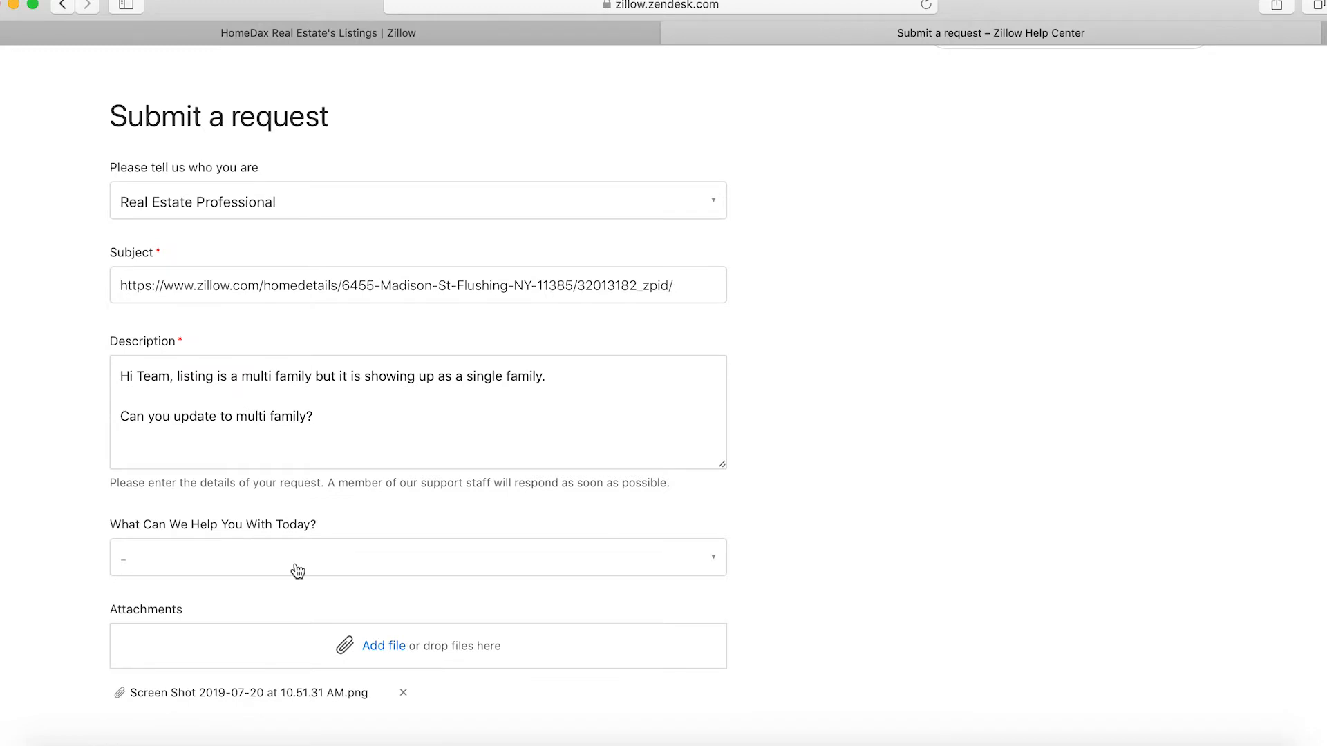
Choose Listings as the help topic and submit the support request.
{"action": "scroll", "scroll_direction": "down", "scroll_amount": 3}
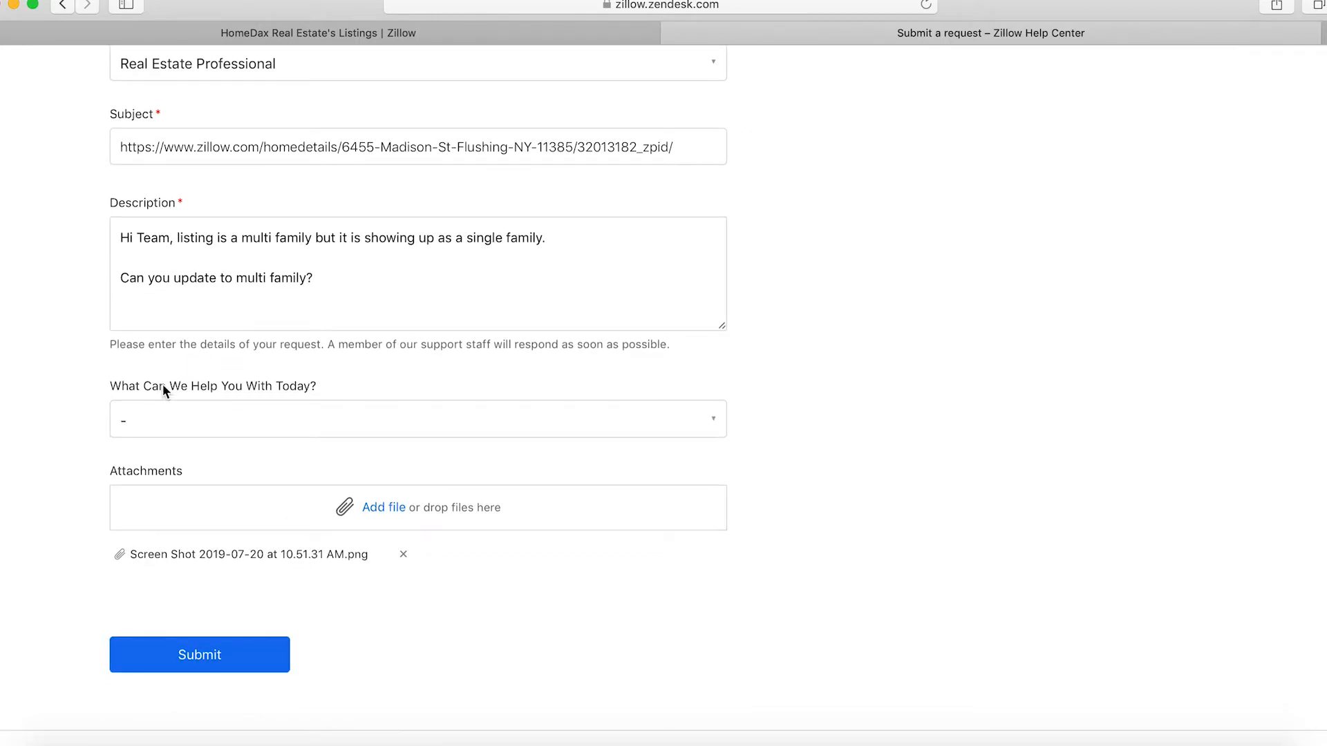
{"action": "left_click", "coordinate": [417, 419]}
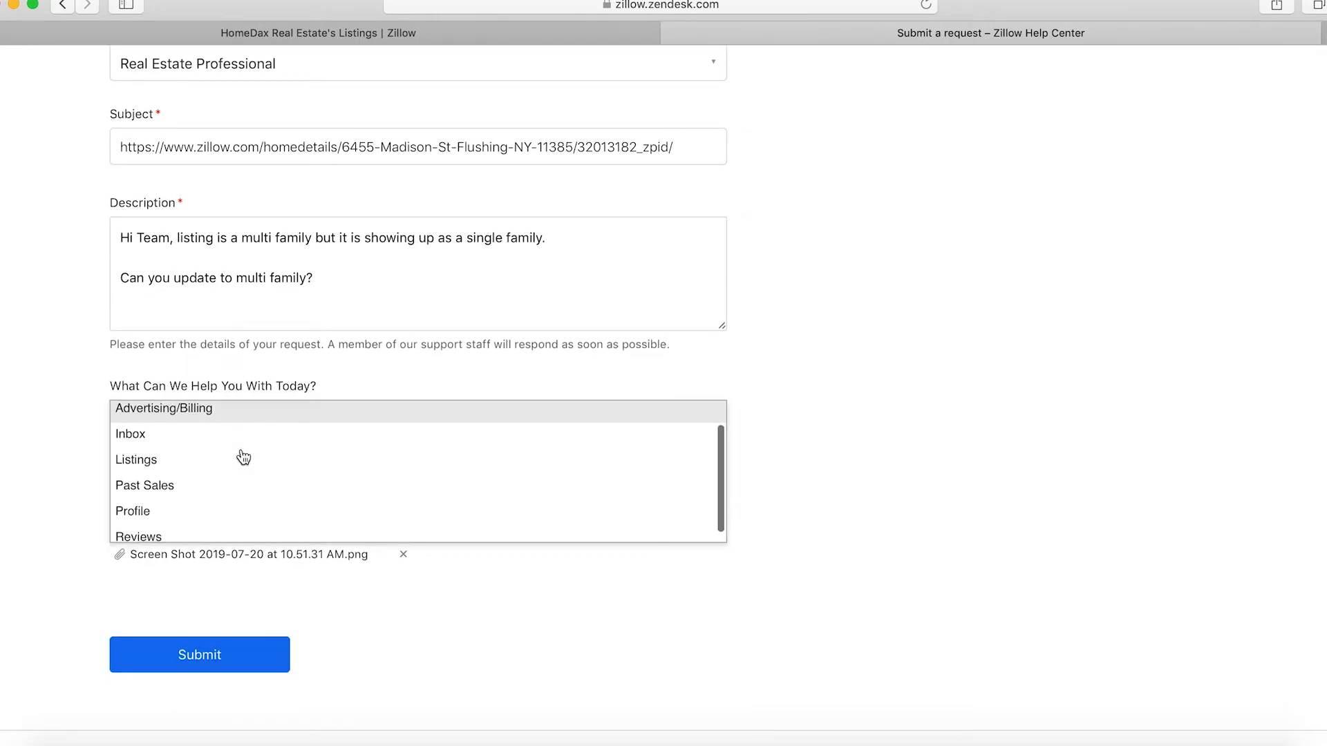
{"action": "left_click", "coordinate": [136, 459]}
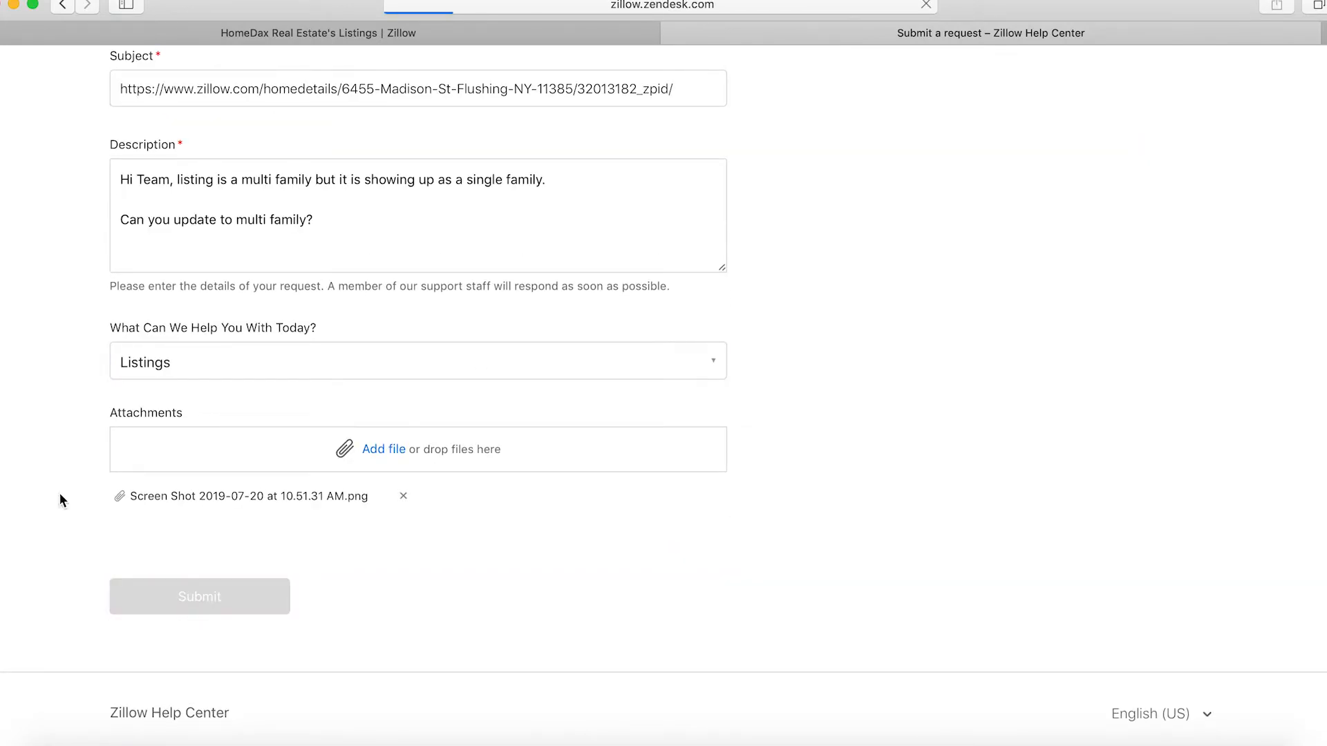
{"action": "left_click", "coordinate": [199, 595]}
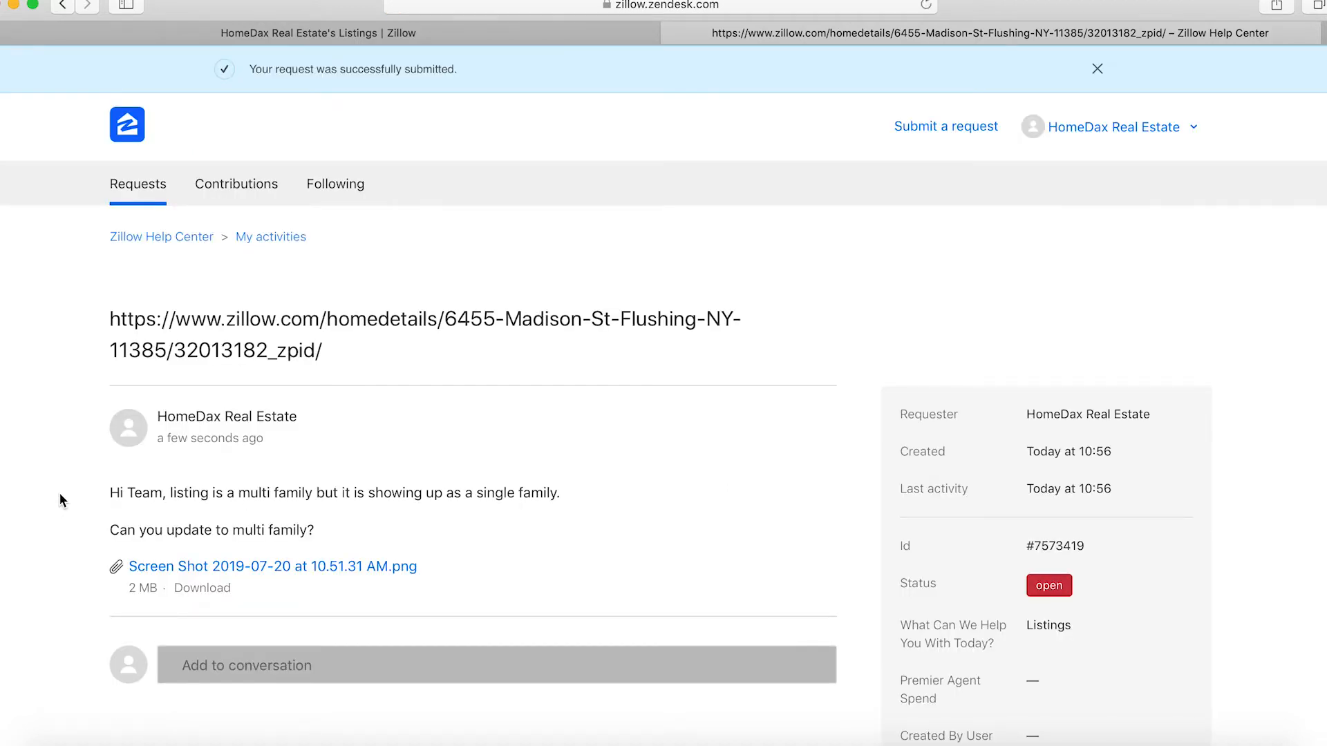
{"action": "mouse_move", "coordinate": [606, 359]}
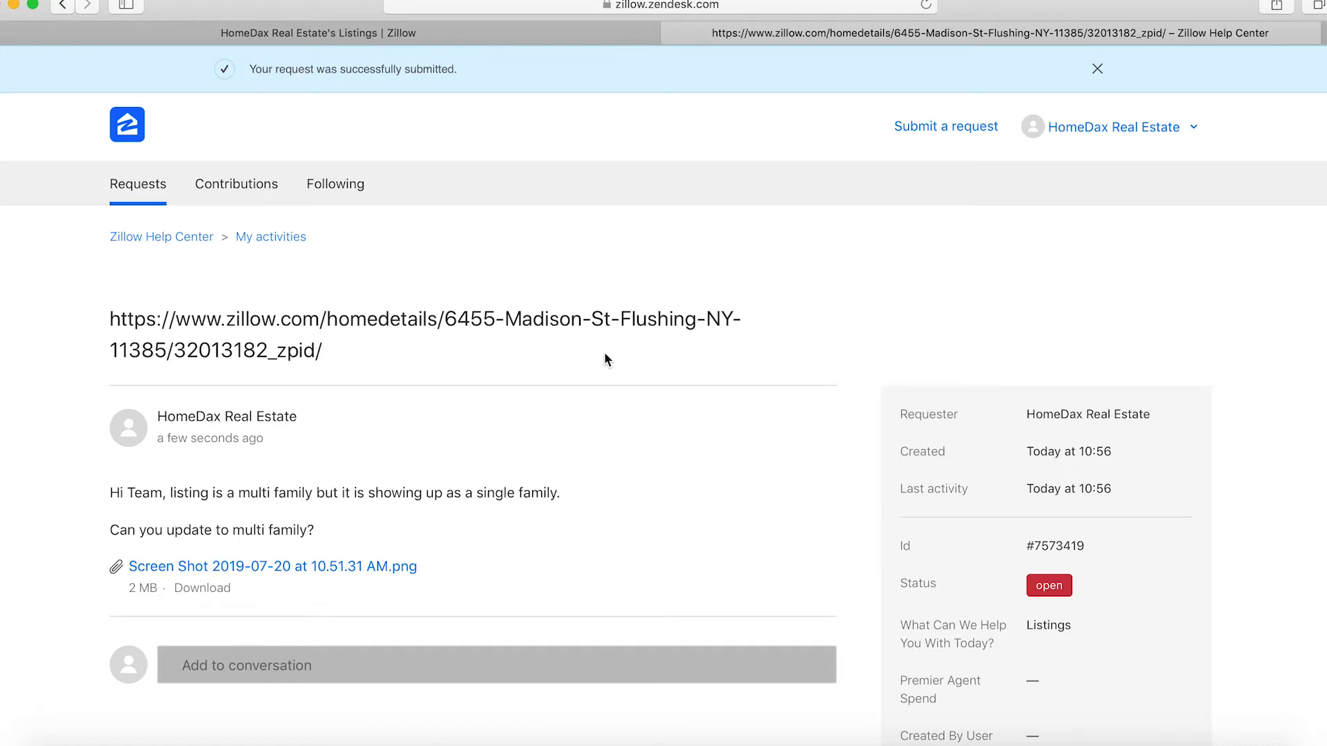
{"action": "mouse_move", "coordinate": [321, 222]}
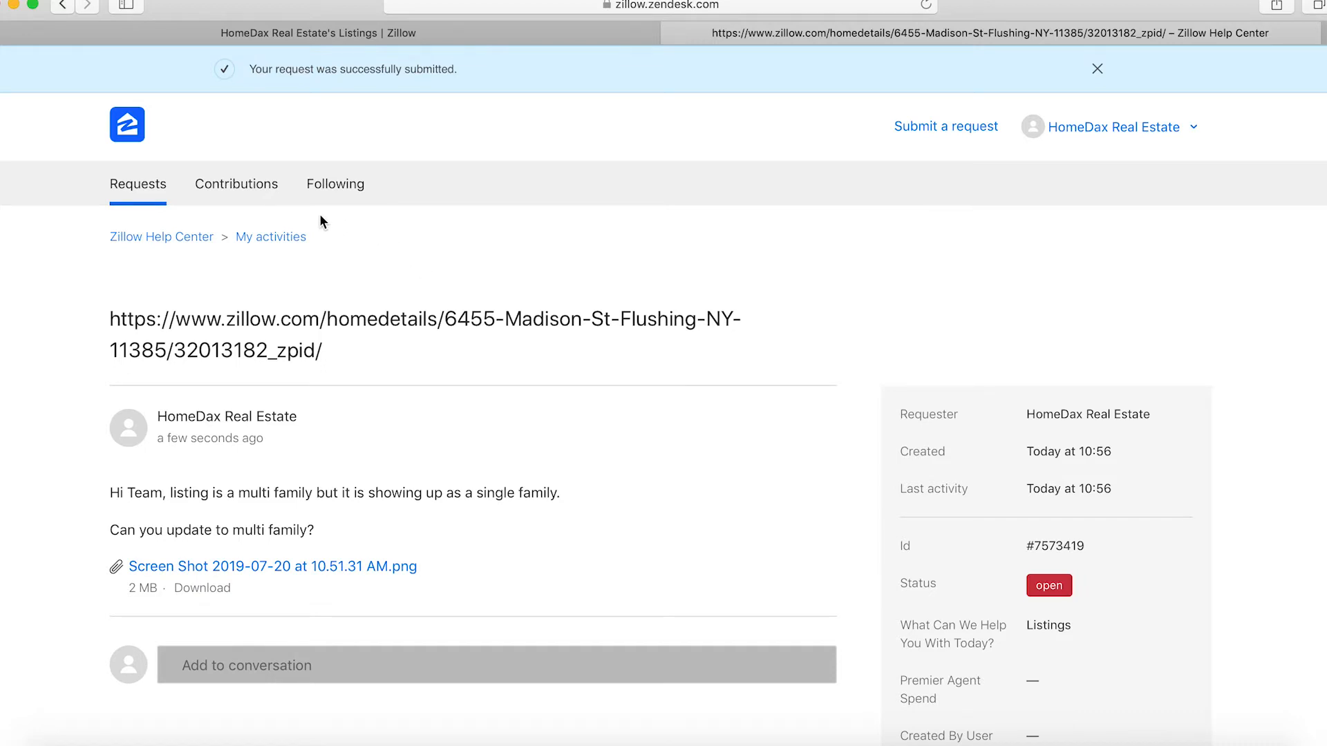
{"action": "mouse_move", "coordinate": [417, 282]}
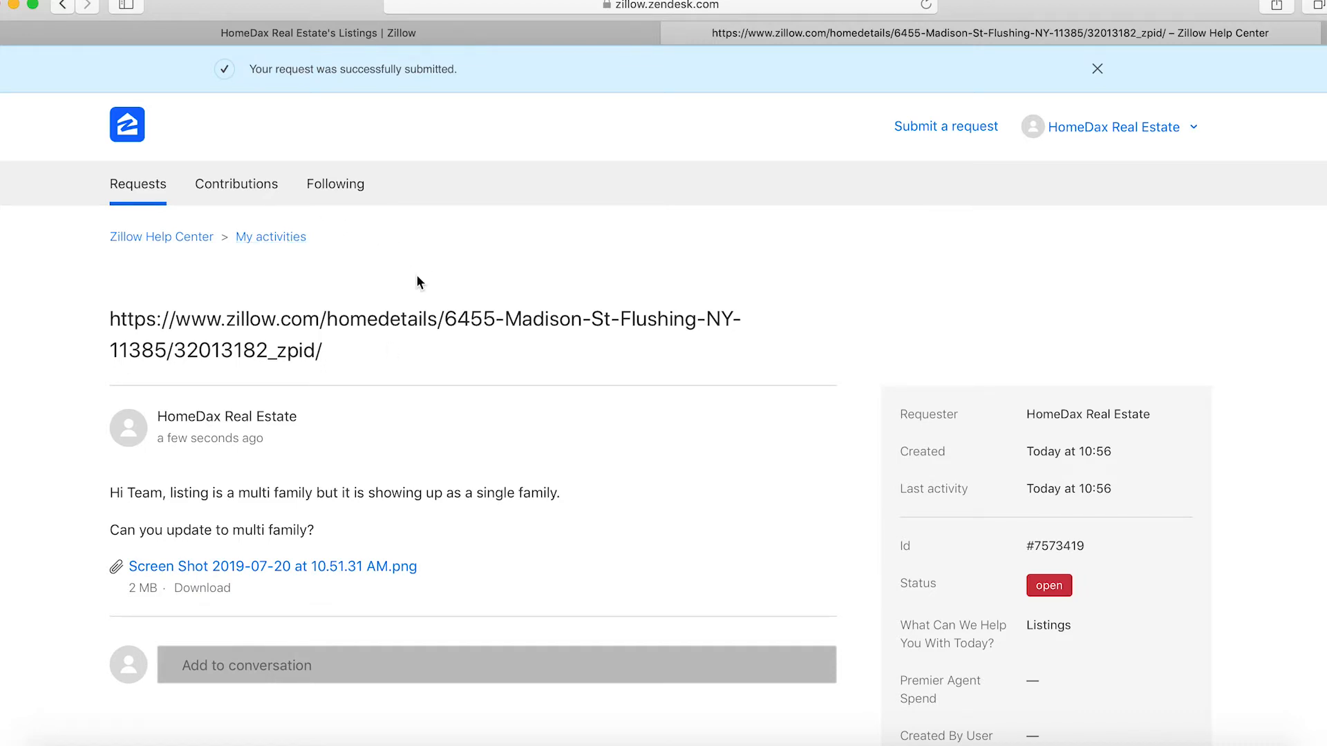